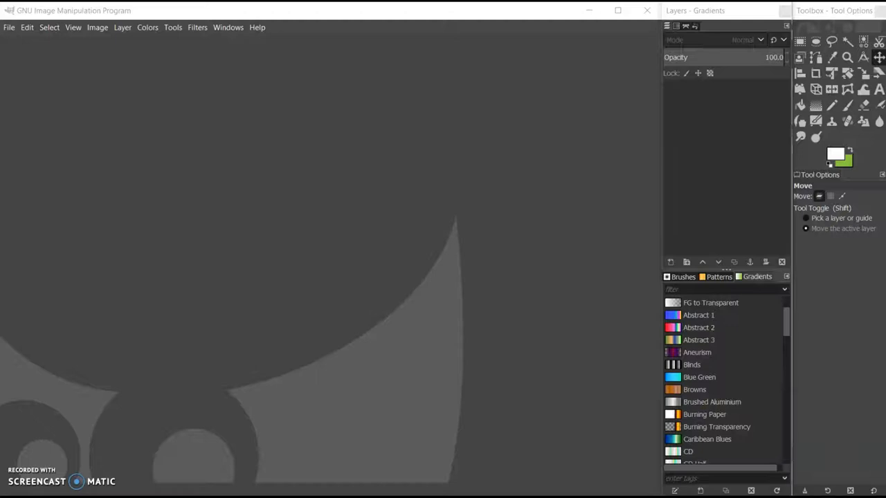
- Open GIMP's File menu to reach the file commands
{"action": "left_click", "coordinate": [9, 27]}
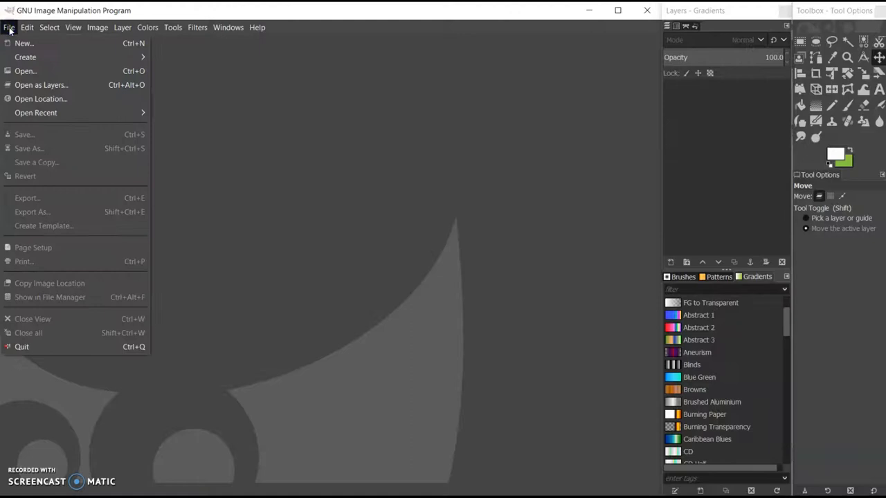
- Open IMG_0457.JPG from the manning-park folder
{"action": "left_click", "coordinate": [25, 70]}
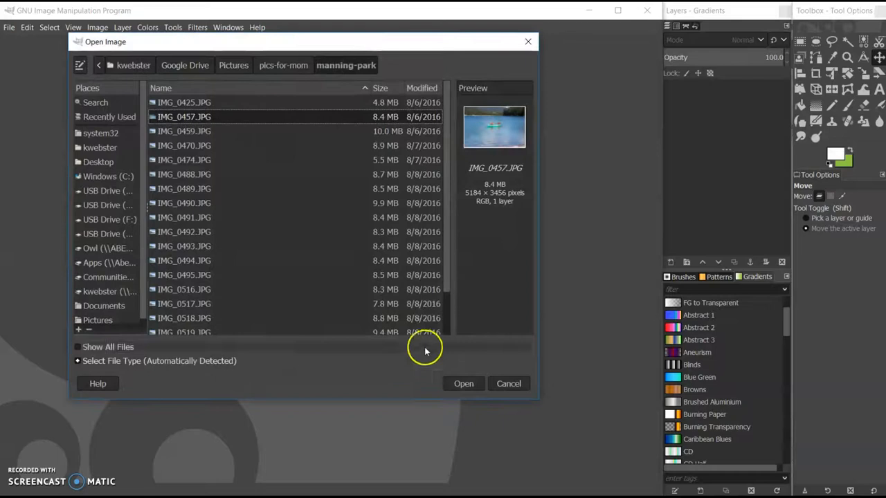
{"action": "left_click", "coordinate": [463, 384]}
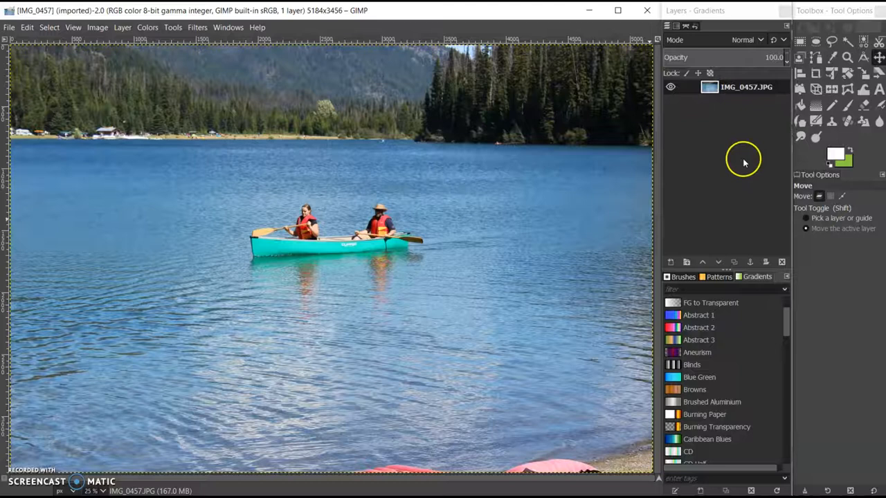
- Bring up the toolbox via Windows > Toolbox and select the Crop tool
{"action": "left_click", "coordinate": [228, 27]}
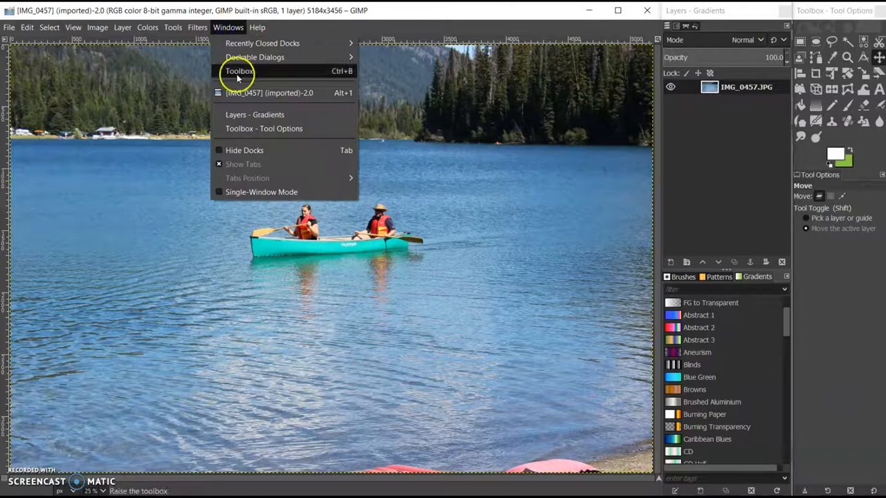
{"action": "left_click", "coordinate": [239, 70]}
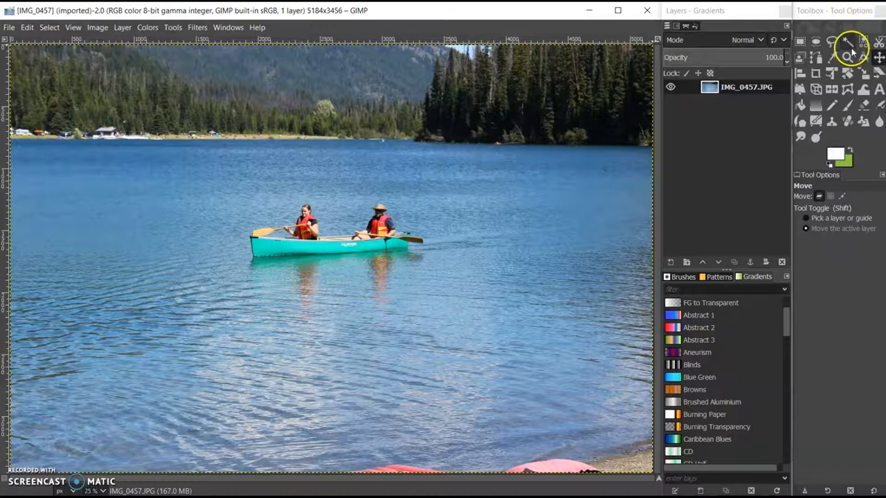
{"action": "left_click", "coordinate": [815, 74]}
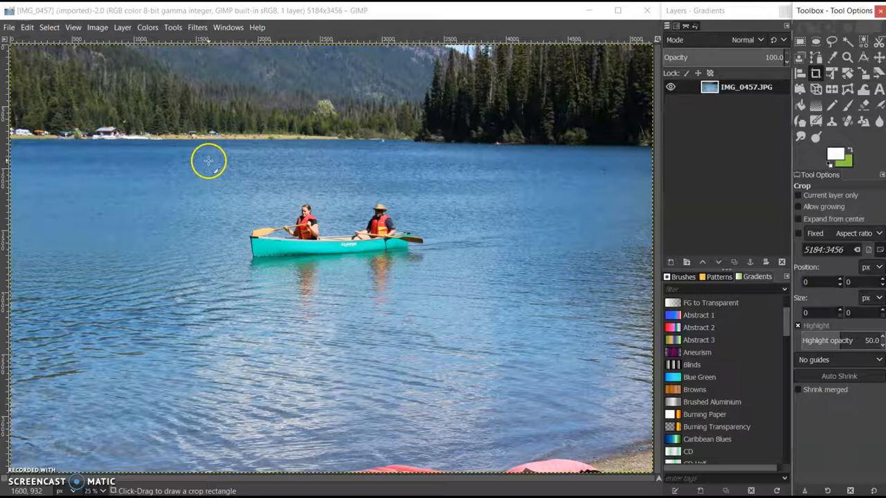
- Drag a crop rectangle around the canoe and paddlers, then nudge its upper-left corner
{"action": "left_click_drag", "start_coordinate": [208, 162], "coordinate": [449, 289]}
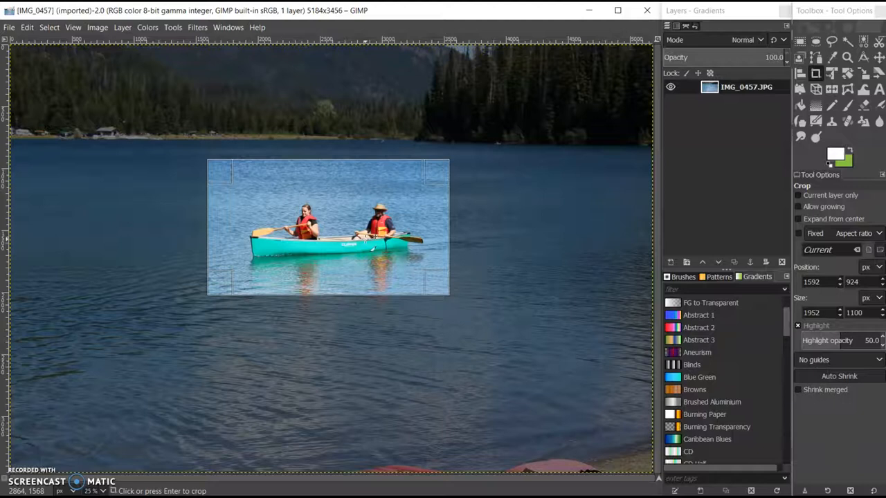
{"action": "mouse_move", "coordinate": [249, 253]}
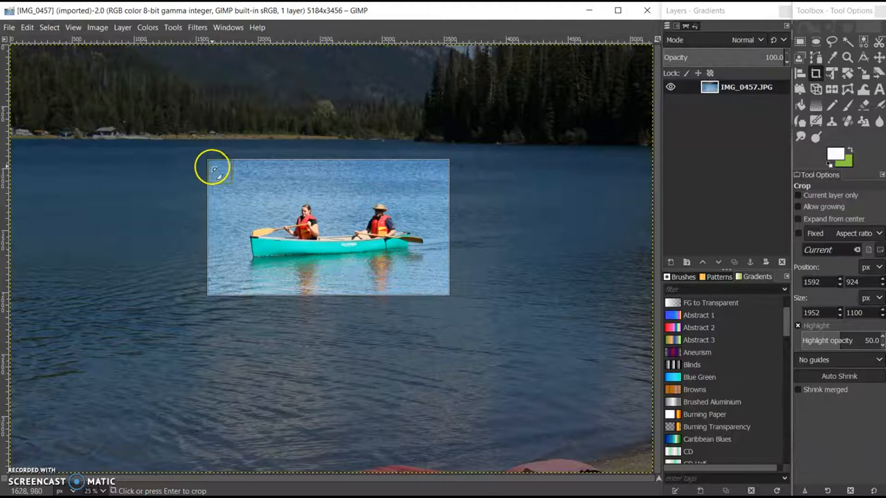
{"action": "left_click_drag", "start_coordinate": [214, 169], "coordinate": [210, 164]}
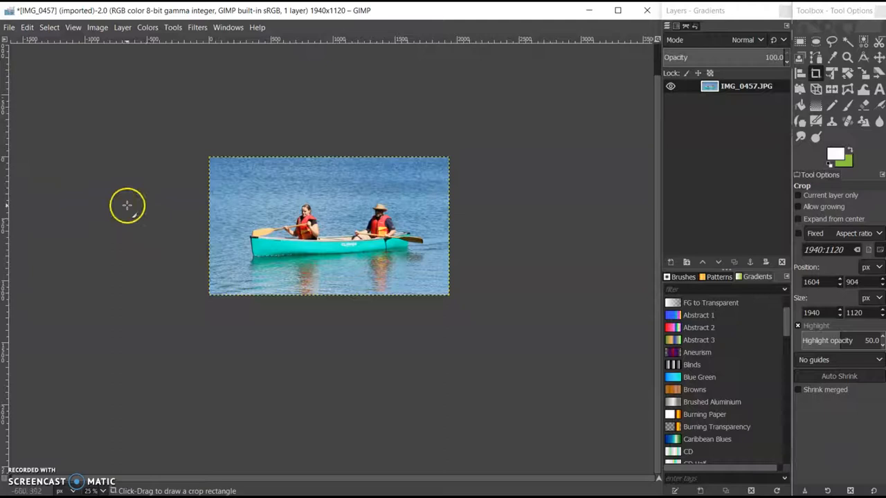
{"action": "mouse_move", "coordinate": [74, 104]}
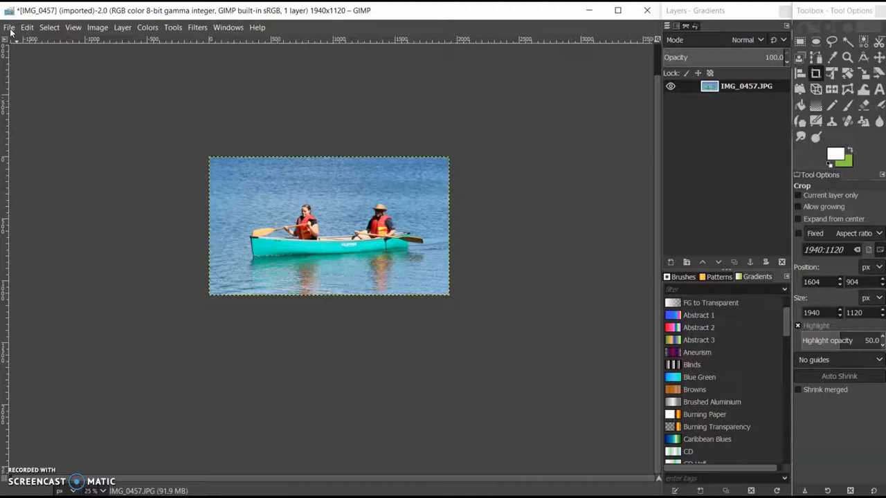
- With the photo cropped to 1940×1120, open the File menu
{"action": "left_click", "coordinate": [9, 27]}
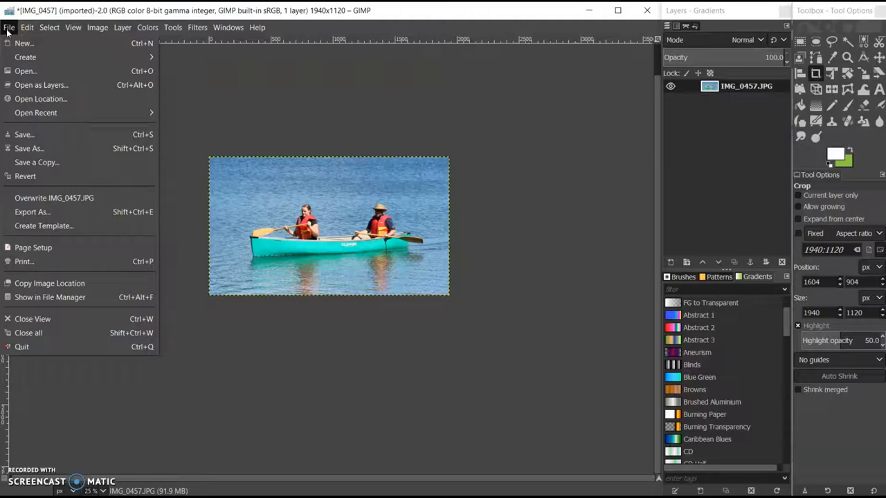
- Export the image as canoe-cropped.JPG at JPEG quality 97
{"action": "left_click", "coordinate": [32, 211]}
{"action": "type", "text": "canoe-cropped.JPG"}
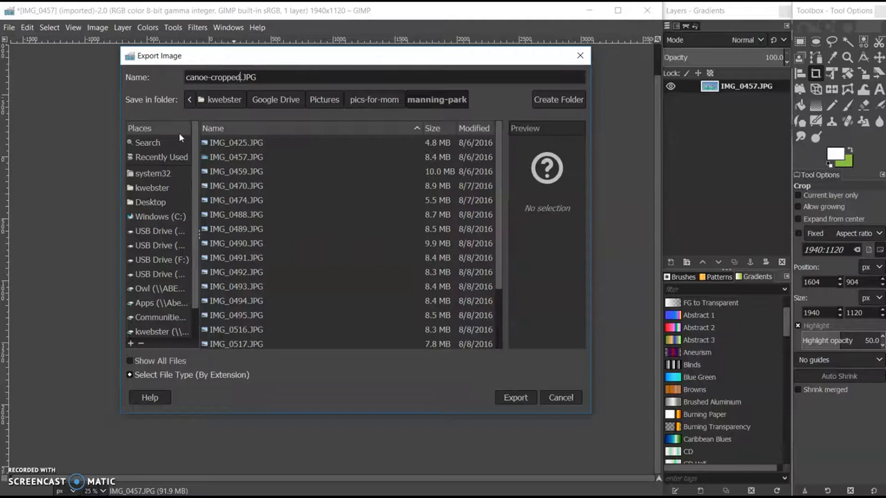
{"action": "left_click", "coordinate": [514, 397]}
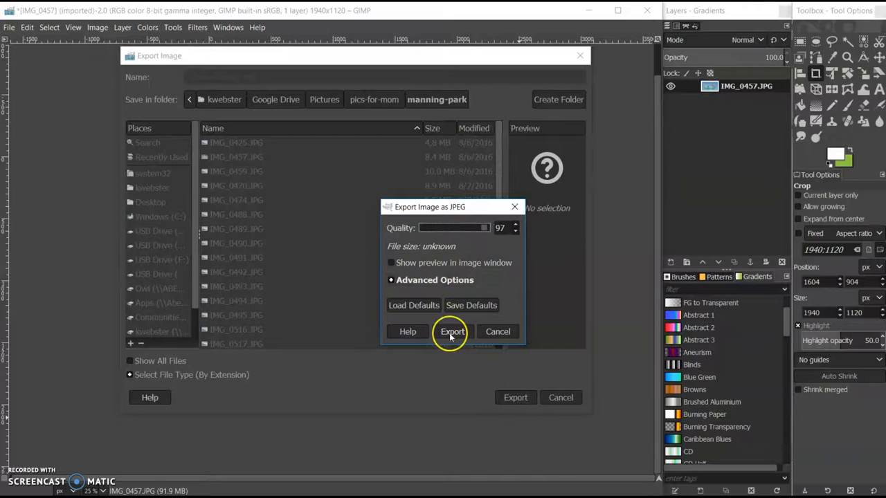
{"action": "left_click", "coordinate": [452, 331]}
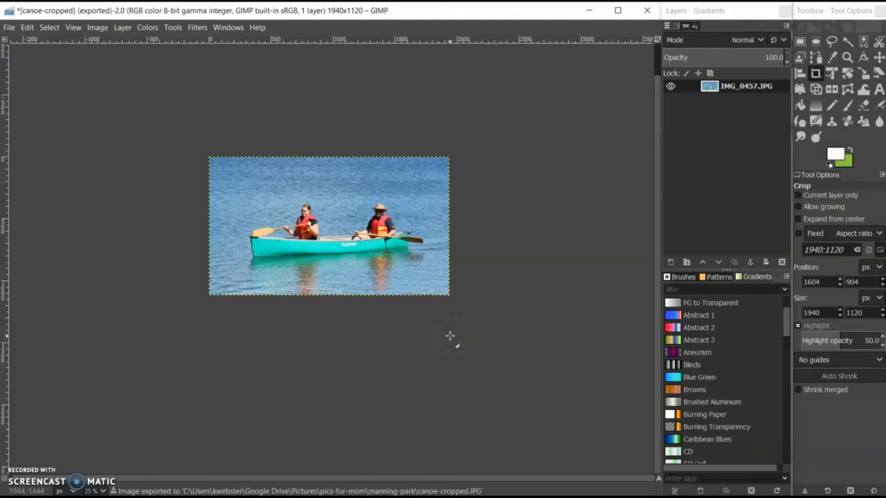